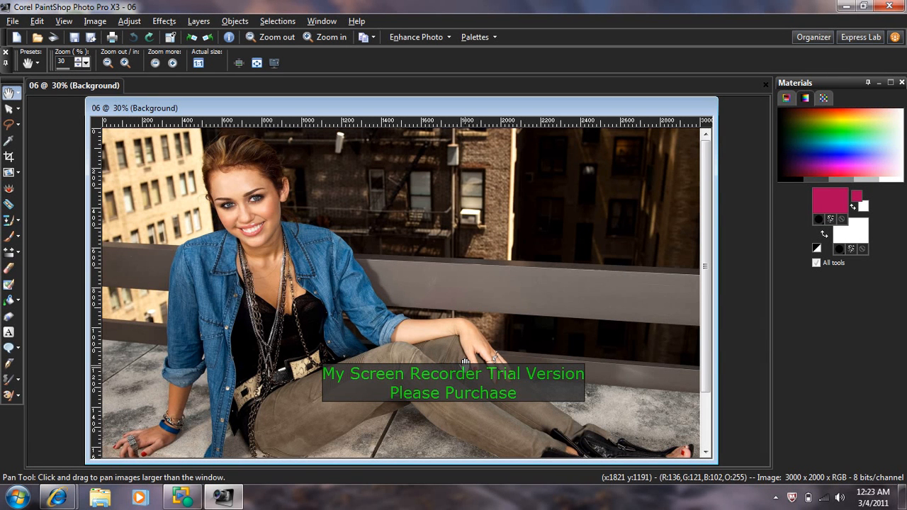
pyautogui.moveTo(354, 357)
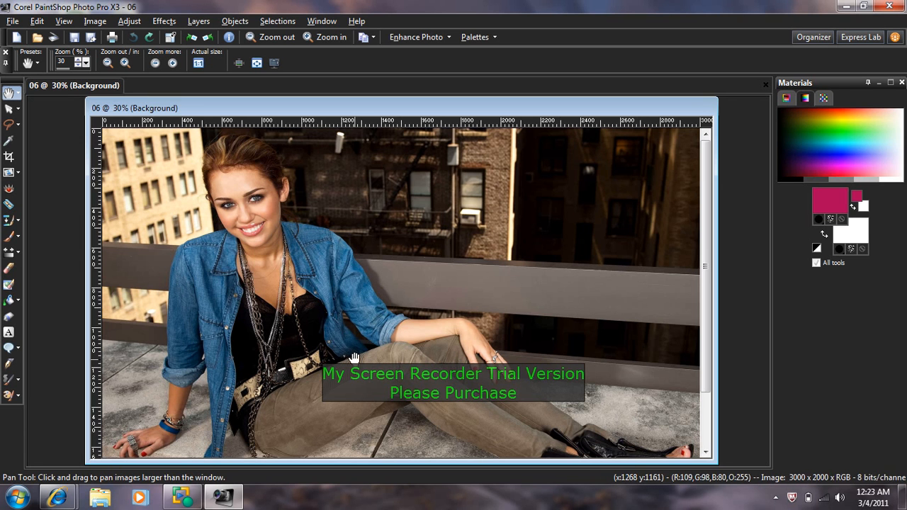
pyautogui.moveTo(238, 284)
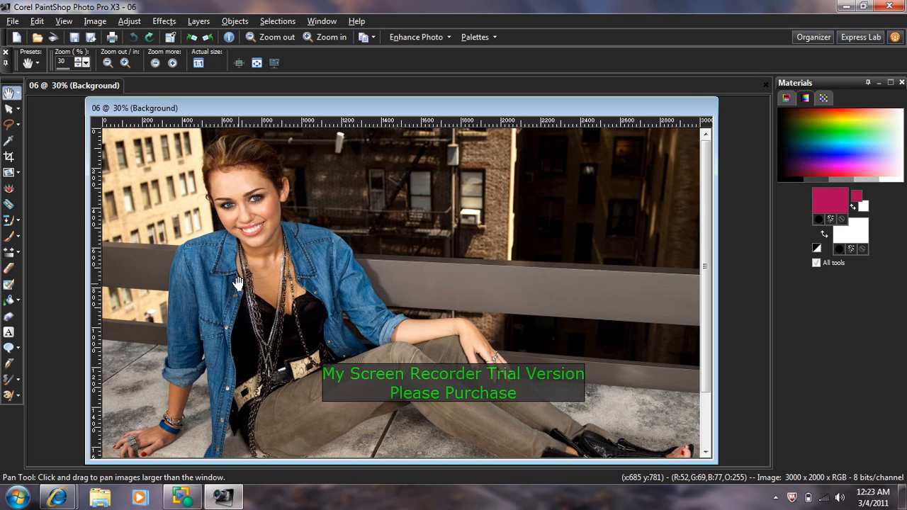
# Duplicate the Background layer and head to the Adjust menu for the copy
pyautogui.click(198, 22)
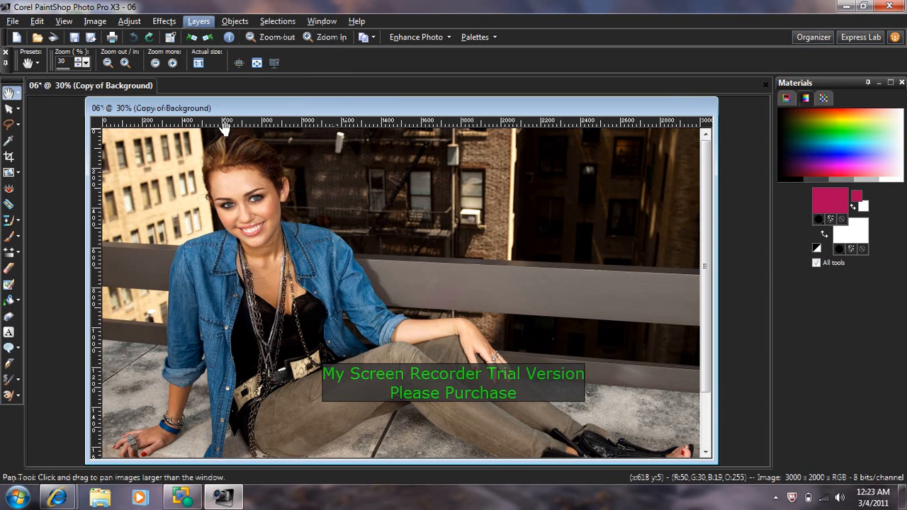
pyautogui.click(129, 21)
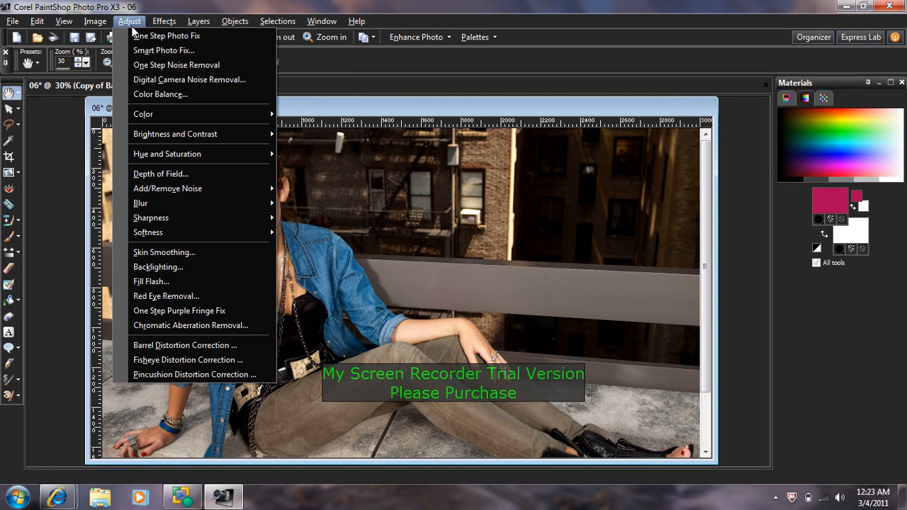
pyautogui.moveTo(176, 134)
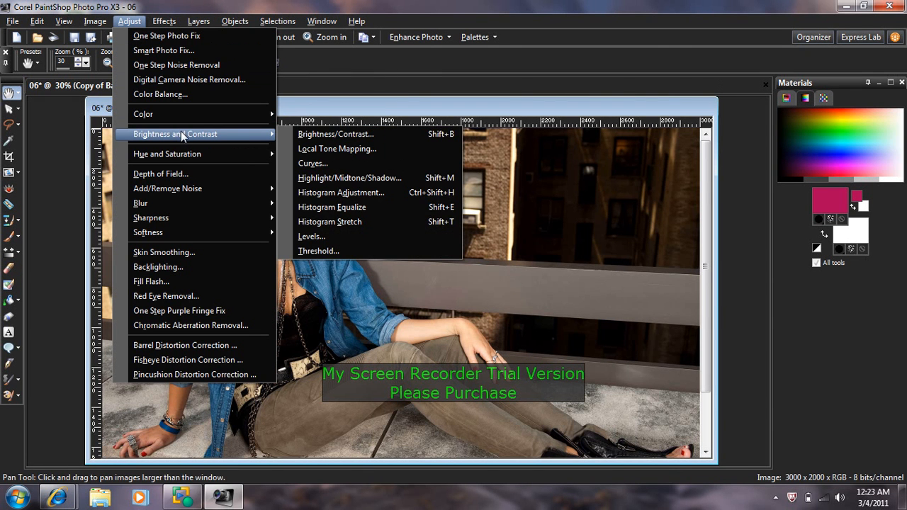
pyautogui.moveTo(317, 251)
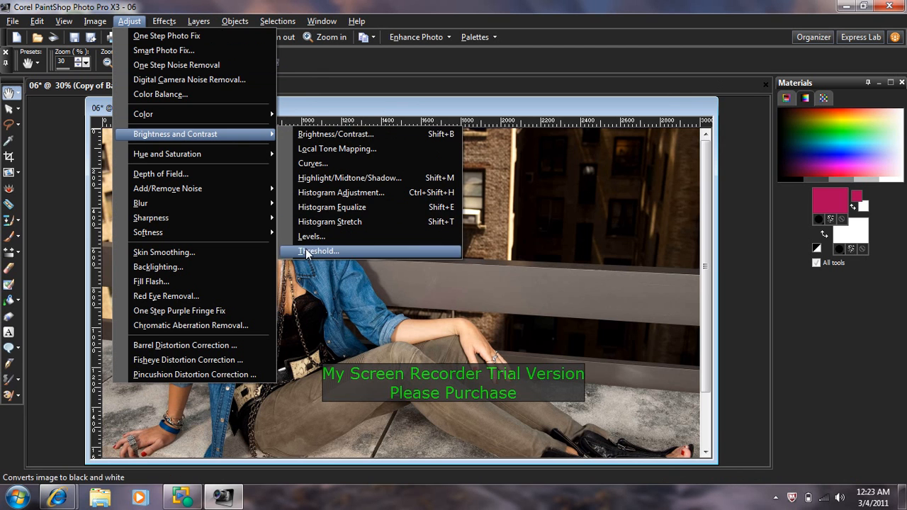
# Apply a Threshold of 128 to make the copied layer pure black and white
pyautogui.click(317, 251)
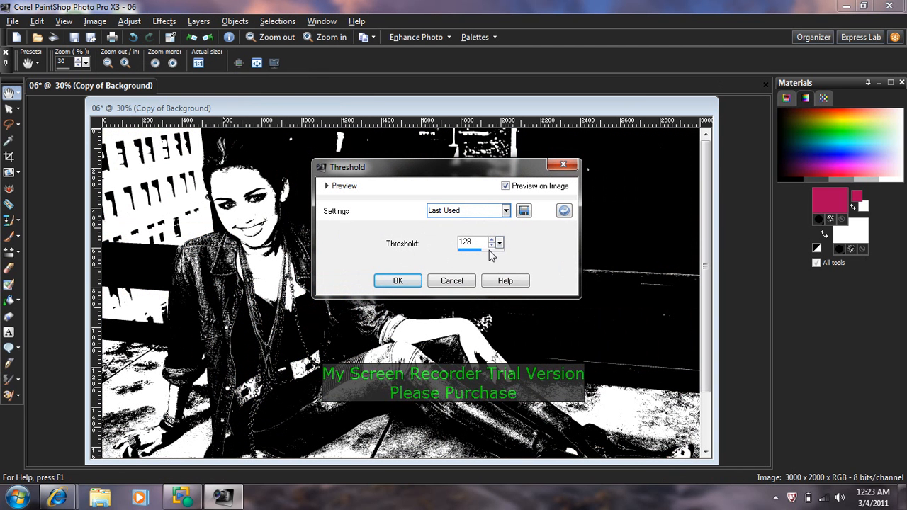
pyautogui.click(397, 280)
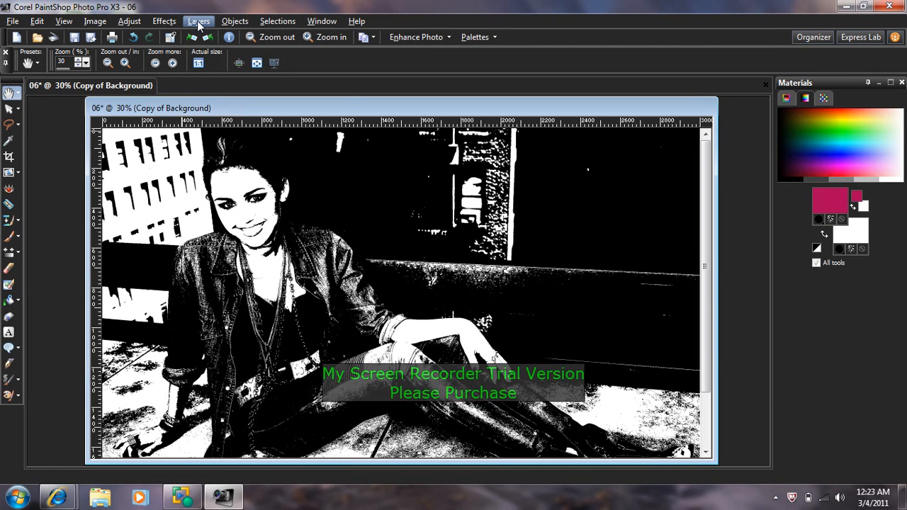
# Set the copied layer's blend mode to Soft Light in Layer Properties
pyautogui.click(199, 21)
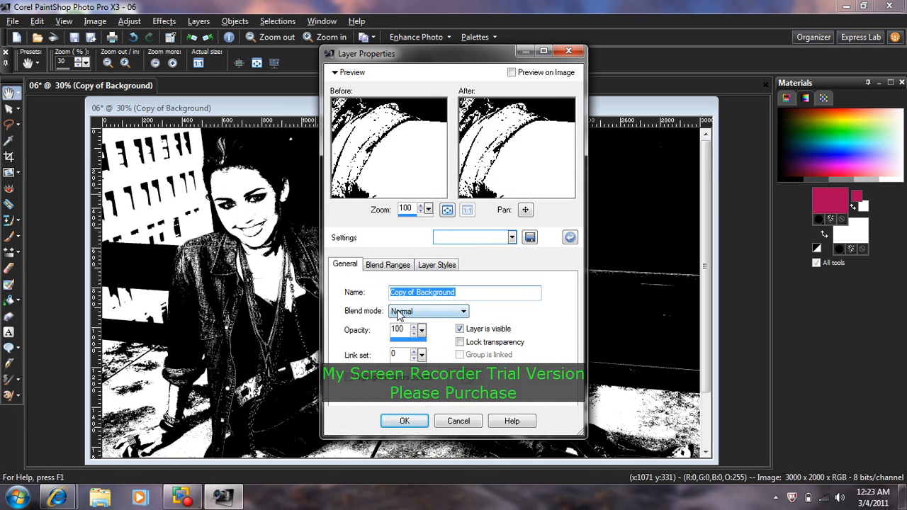
pyautogui.click(428, 312)
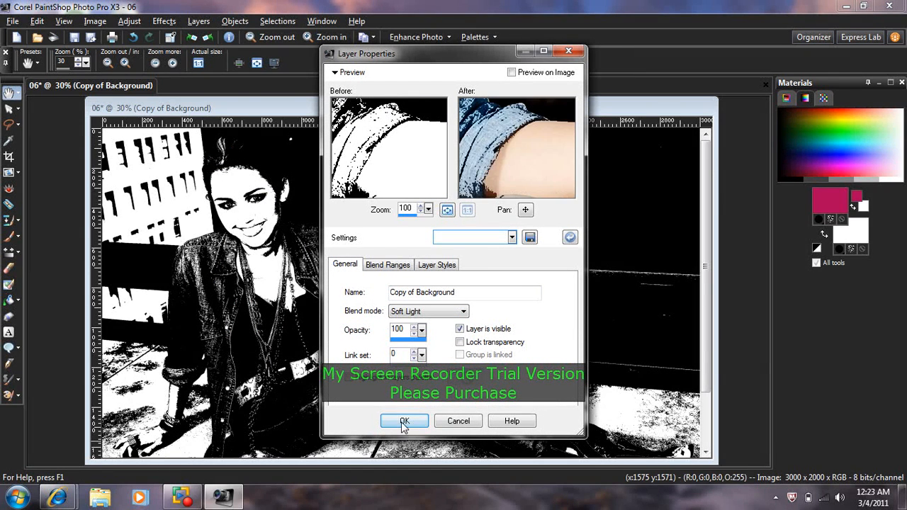
pyautogui.click(404, 421)
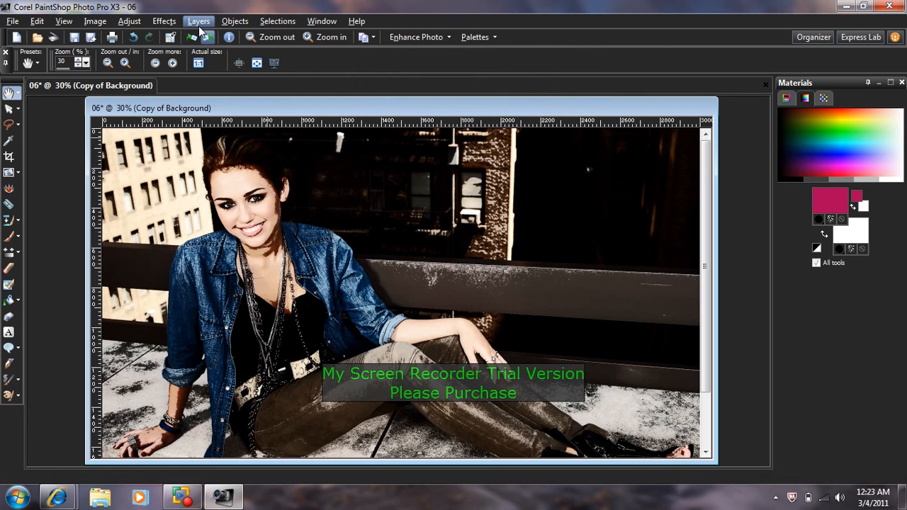
pyautogui.click(198, 21)
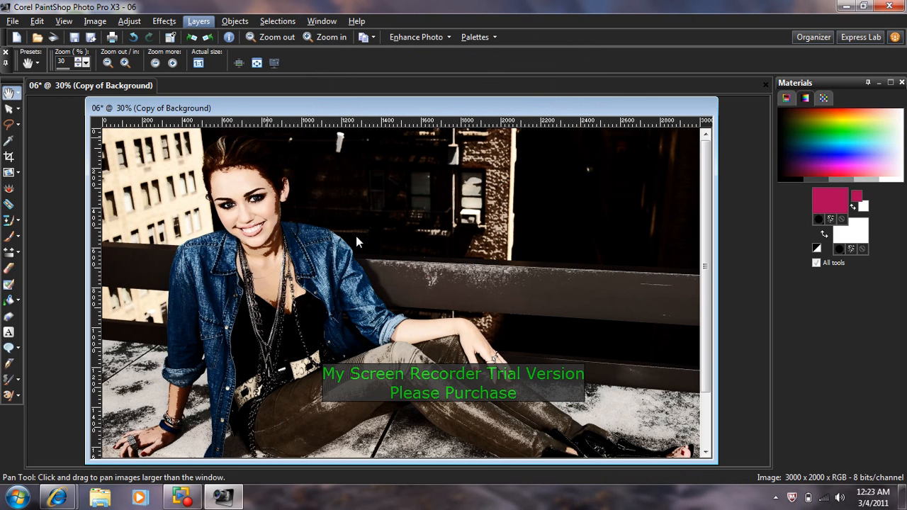
# Merge all layers into one, then bring up the Halftone artistic effect
pyautogui.click(164, 22)
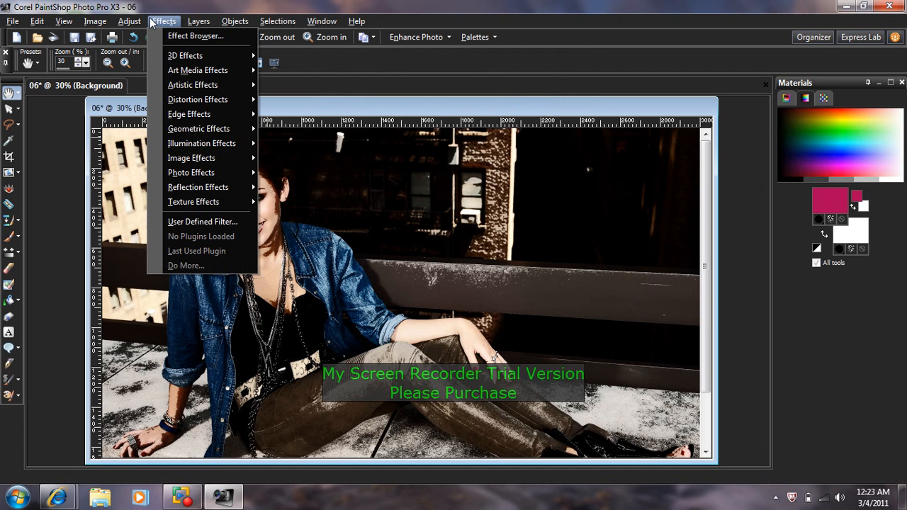
pyautogui.moveTo(192, 85)
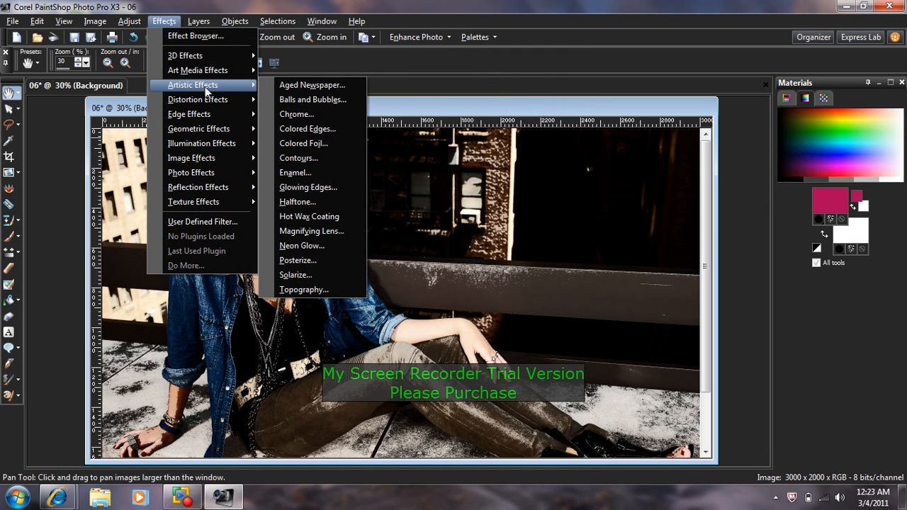
pyautogui.moveTo(306, 128)
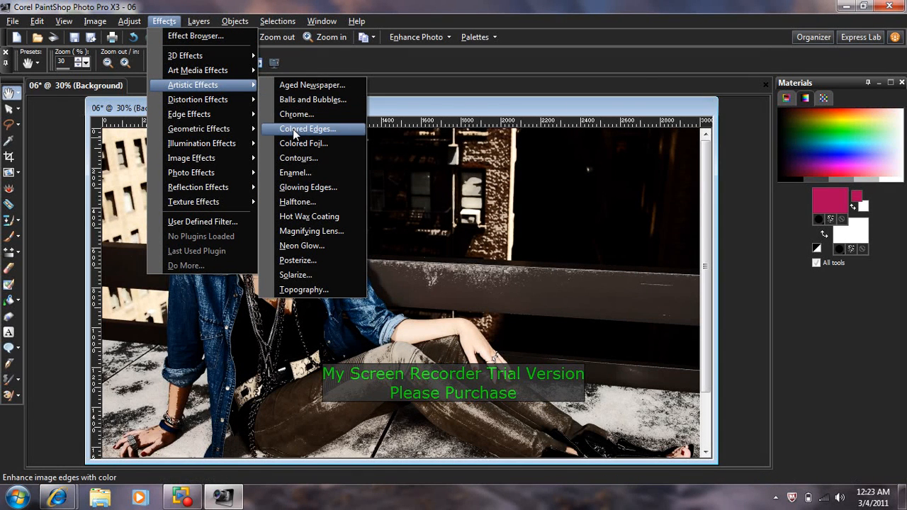
pyautogui.click(297, 201)
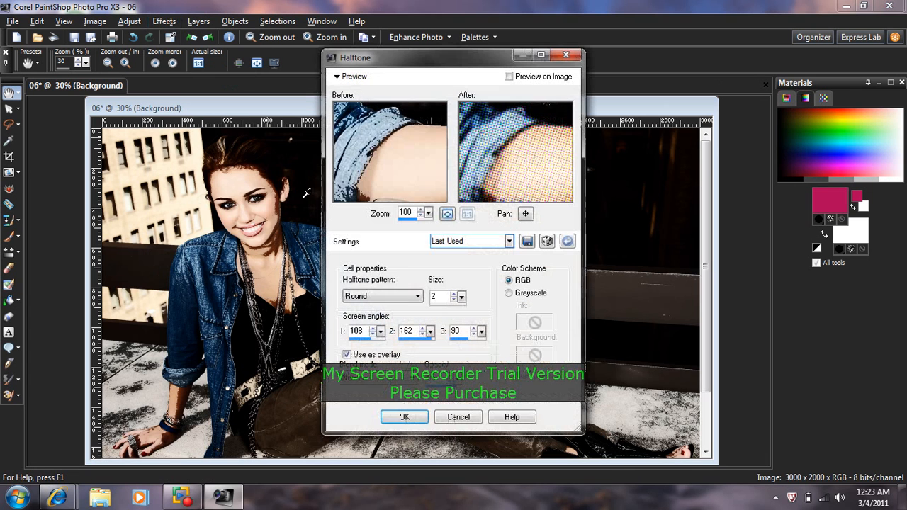